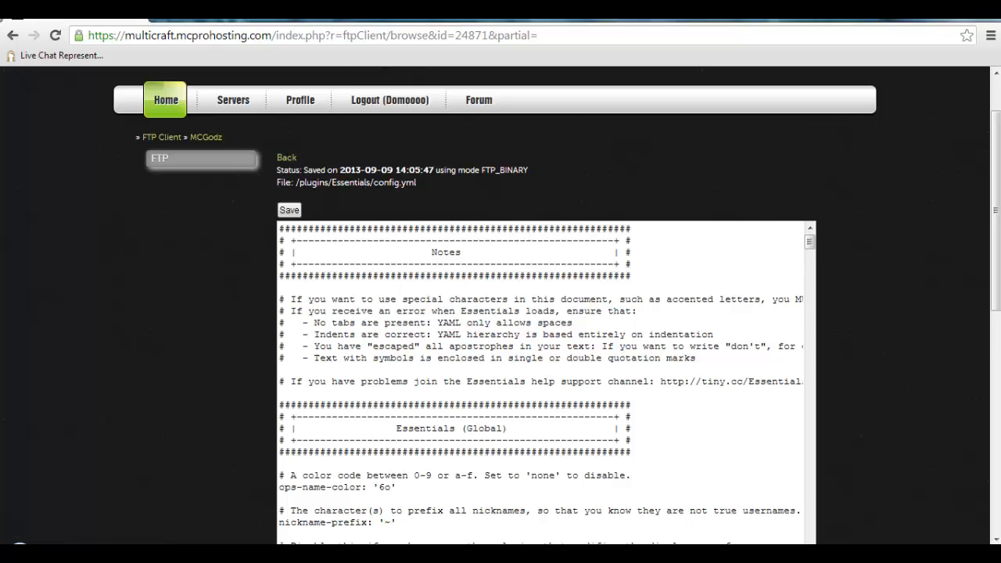
Step: Scroll through the Essentials config.yml in the FTP editor before heading back to mcprohosting.com
scroll("down", 3)
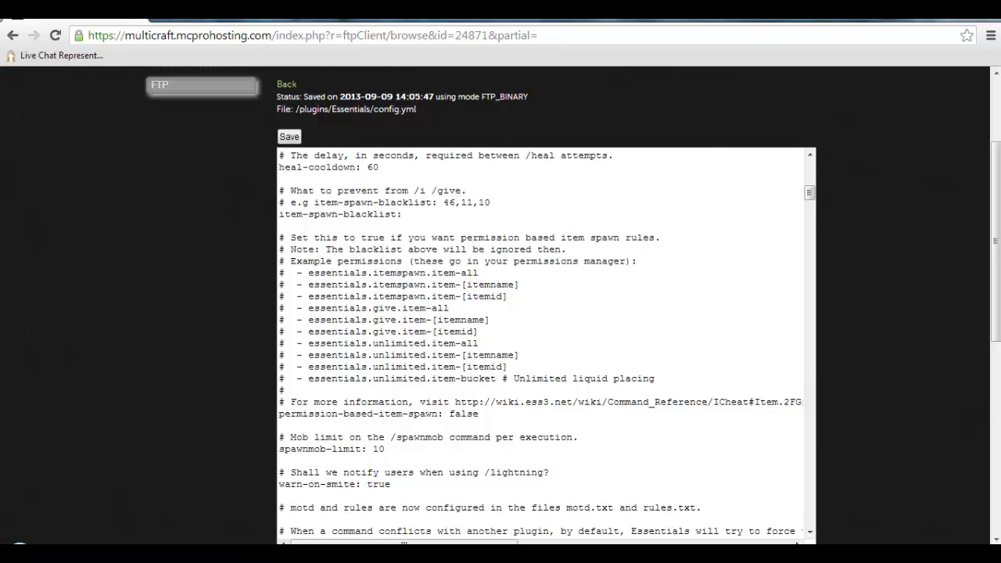
scroll("down", 3)
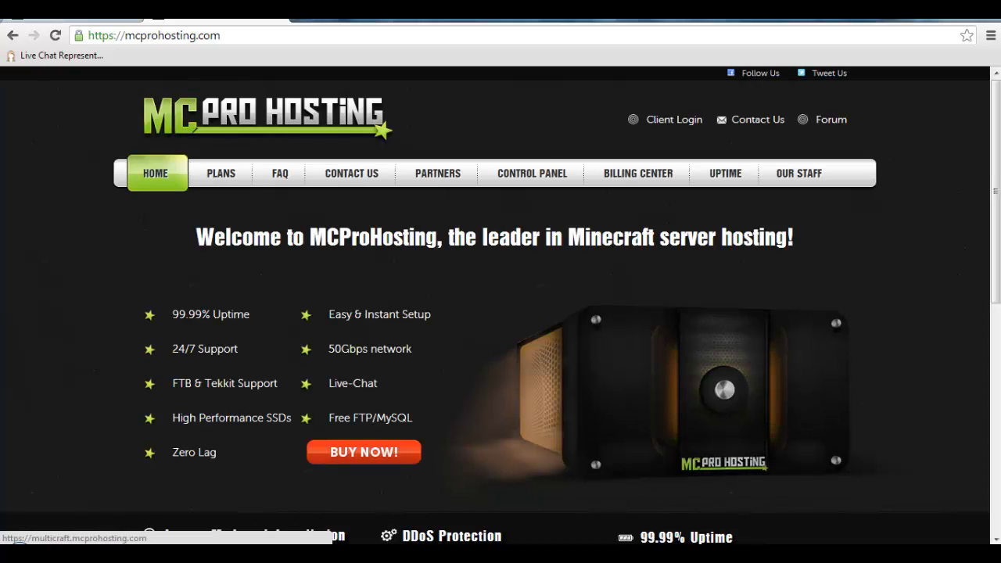
Step: Go from the control panel to the servers list and into the MCGodz server's page
left_click(532, 172)
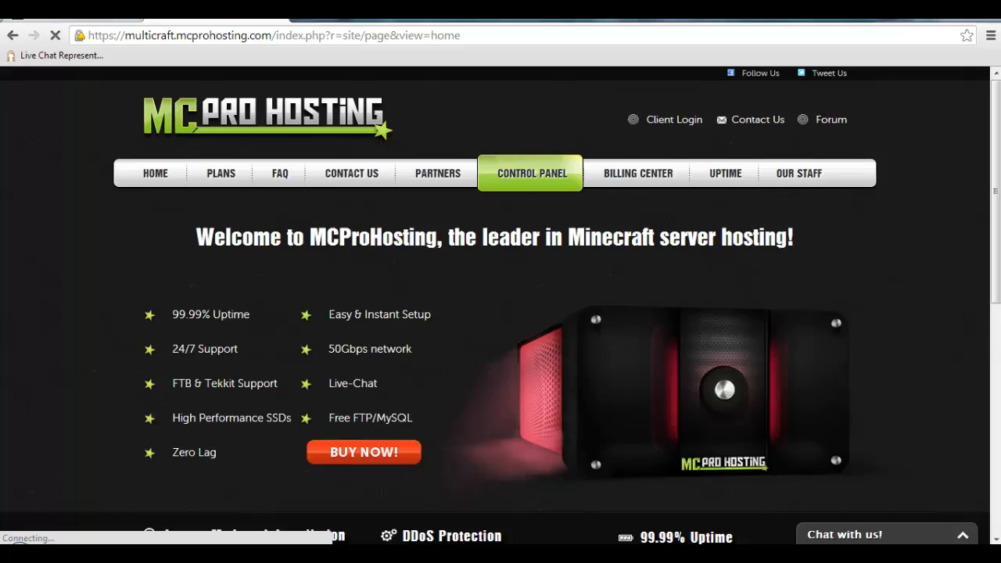
left_click(532, 172)
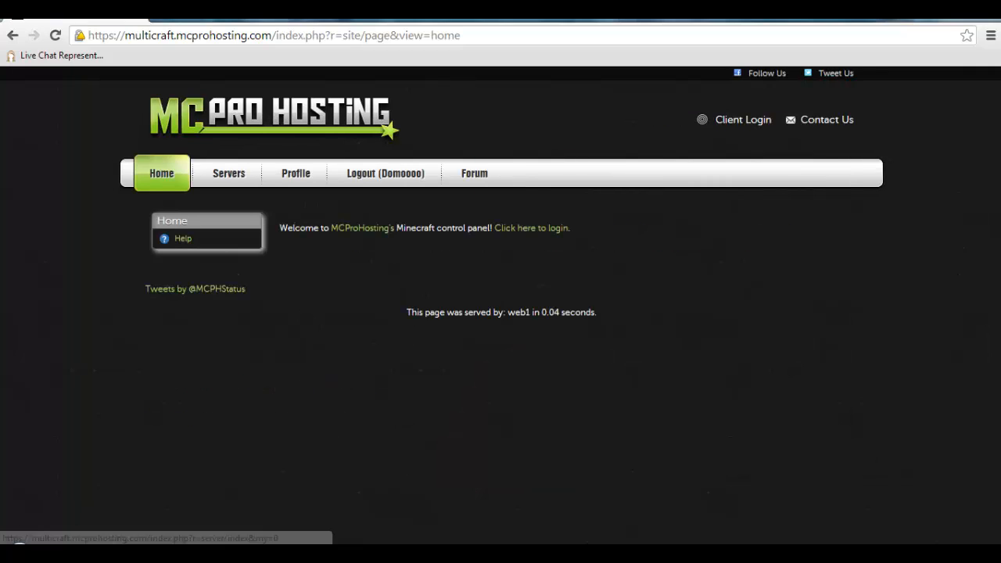
left_click(228, 172)
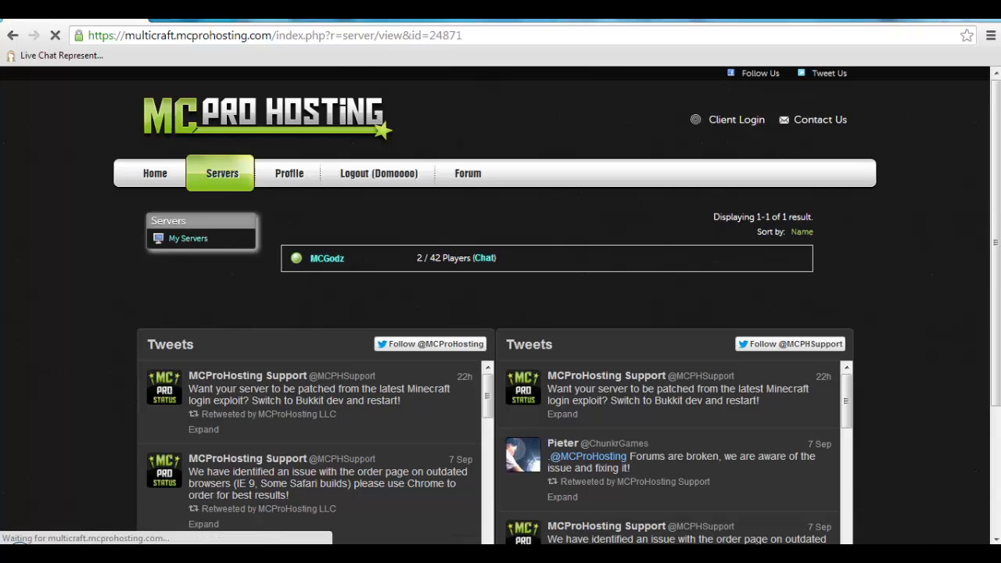
left_click(327, 258)
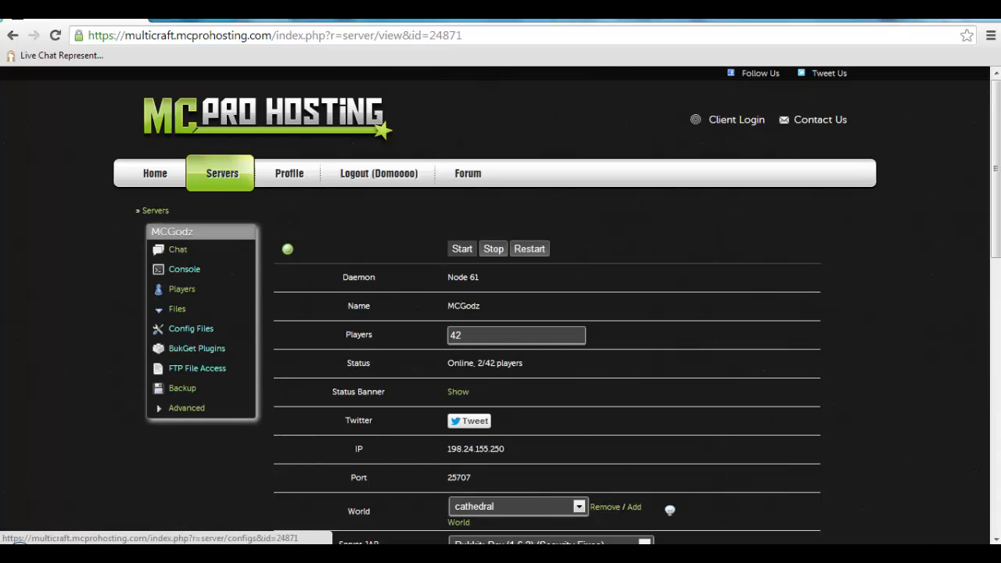
Step: Log in to FTP File Access and open the Factions folder's conf.json for editing
left_click(191, 329)
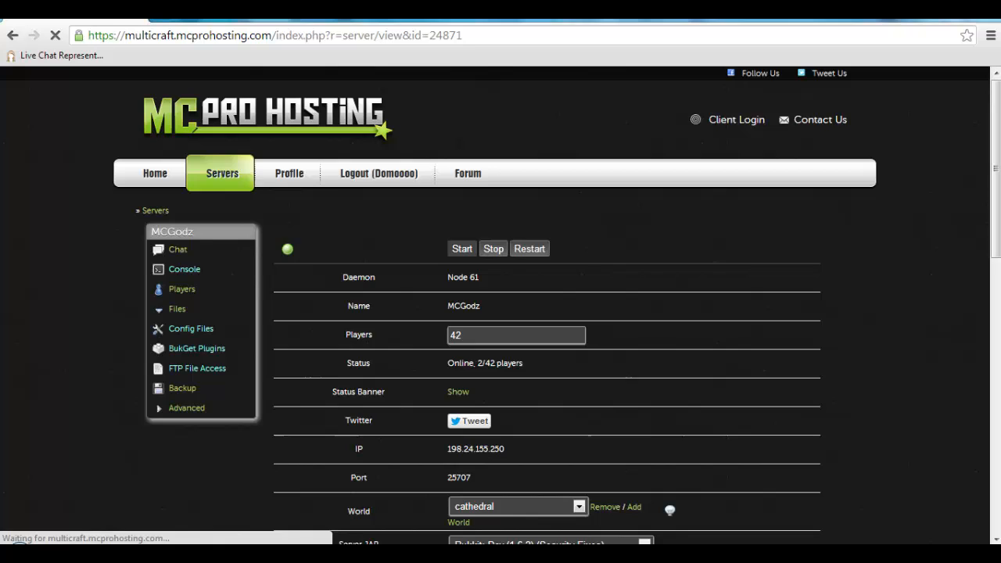
left_click(198, 368)
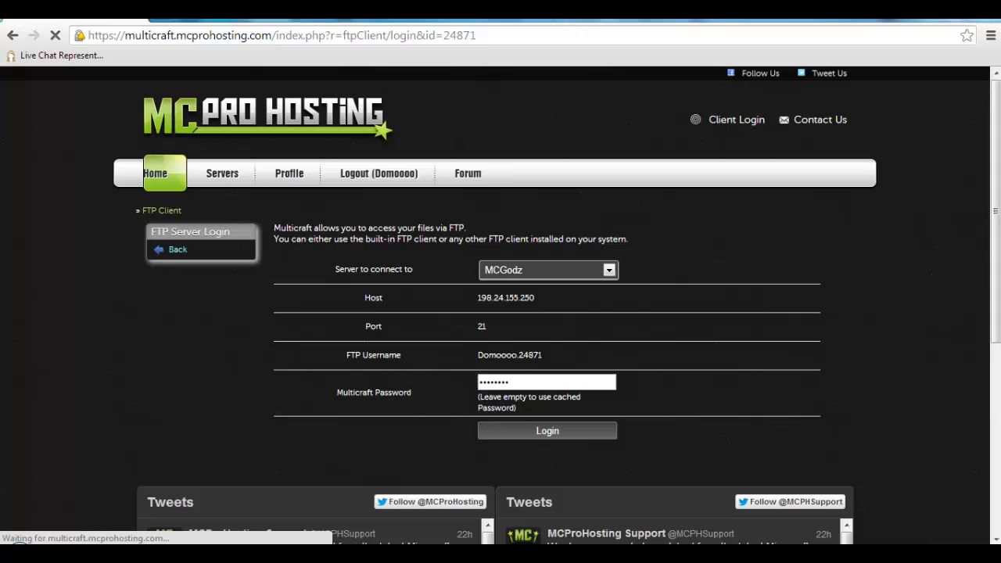
left_click(548, 430)
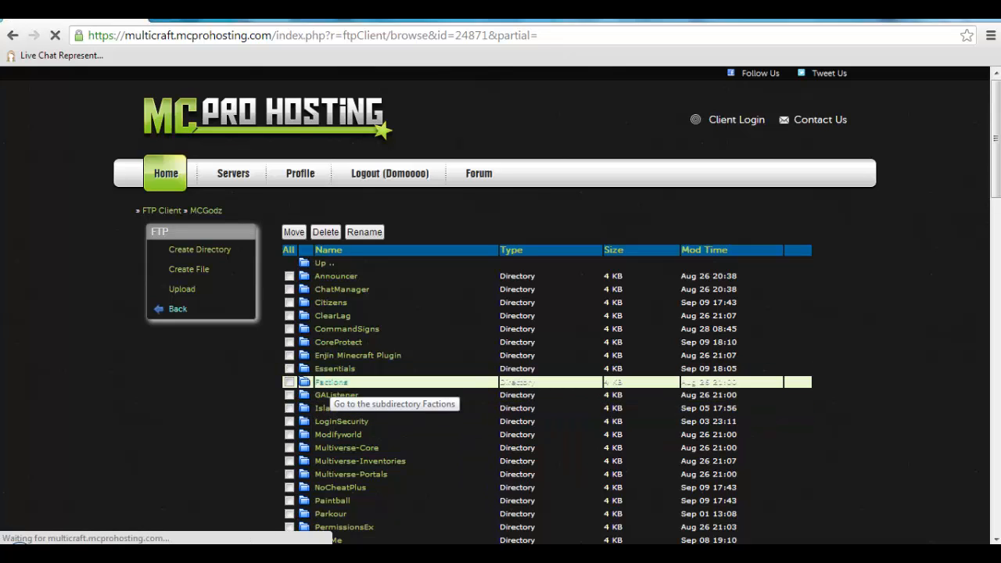
left_click(331, 382)
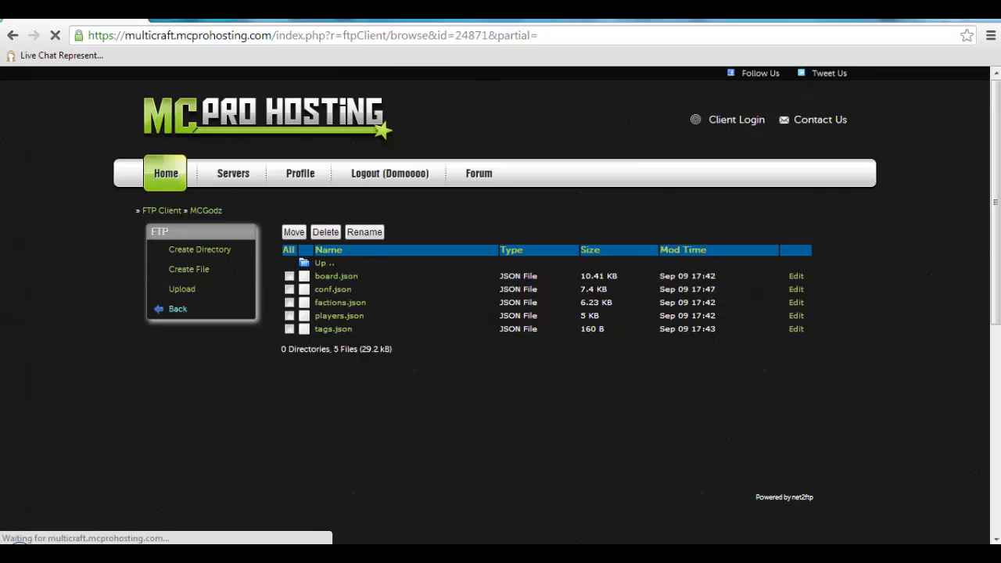
left_click(795, 288)
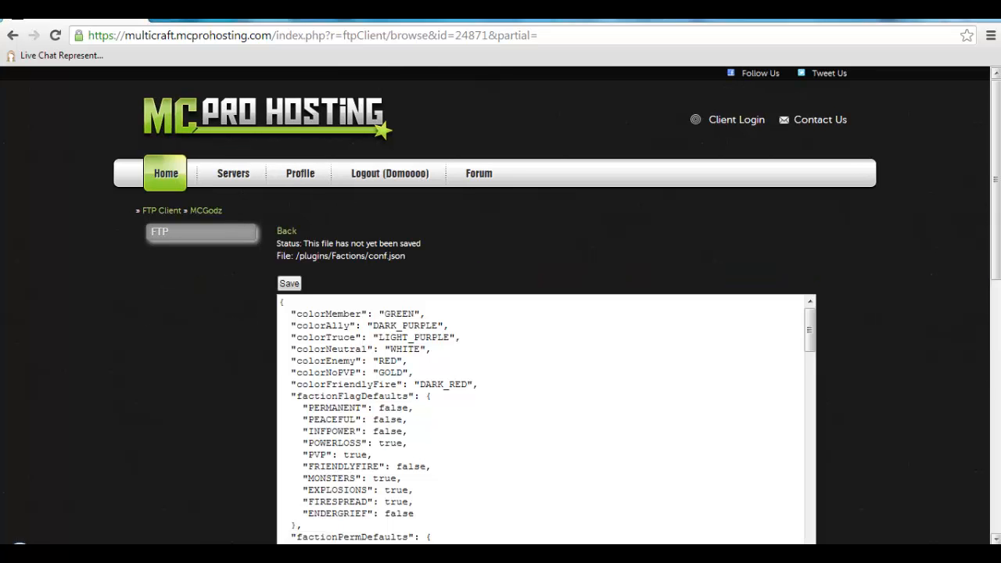
scroll("down", 3)
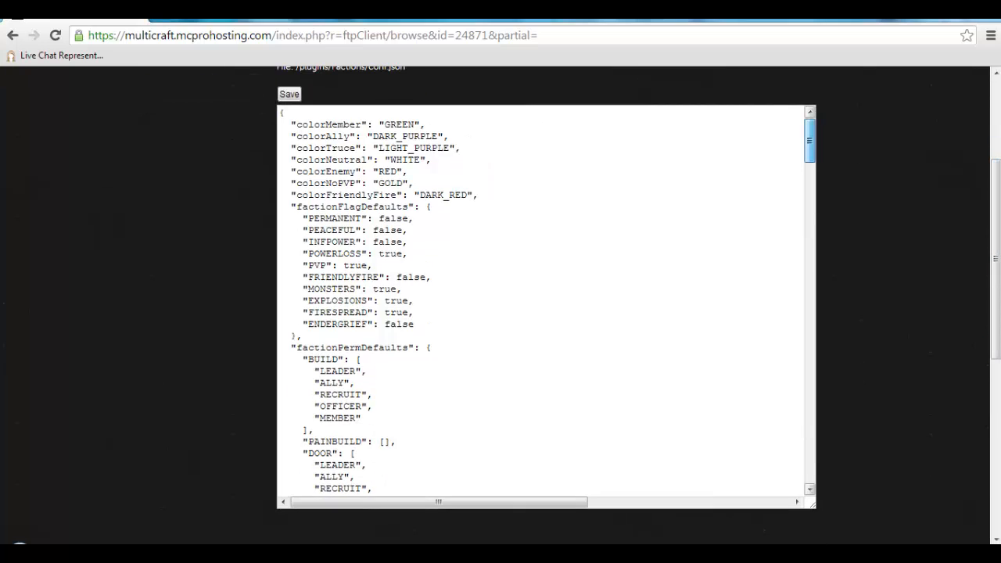
scroll("down", 3)
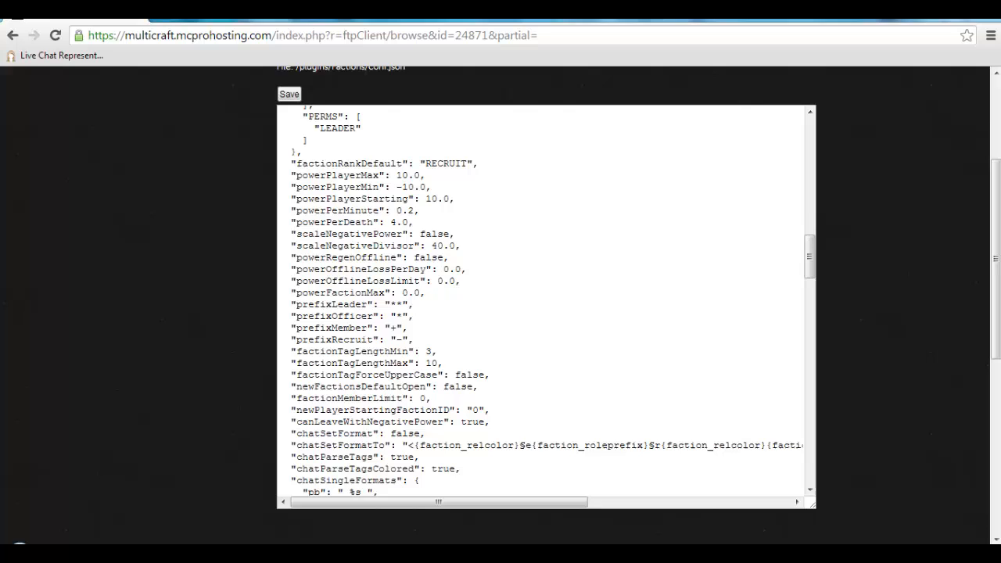
double_click(356, 316)
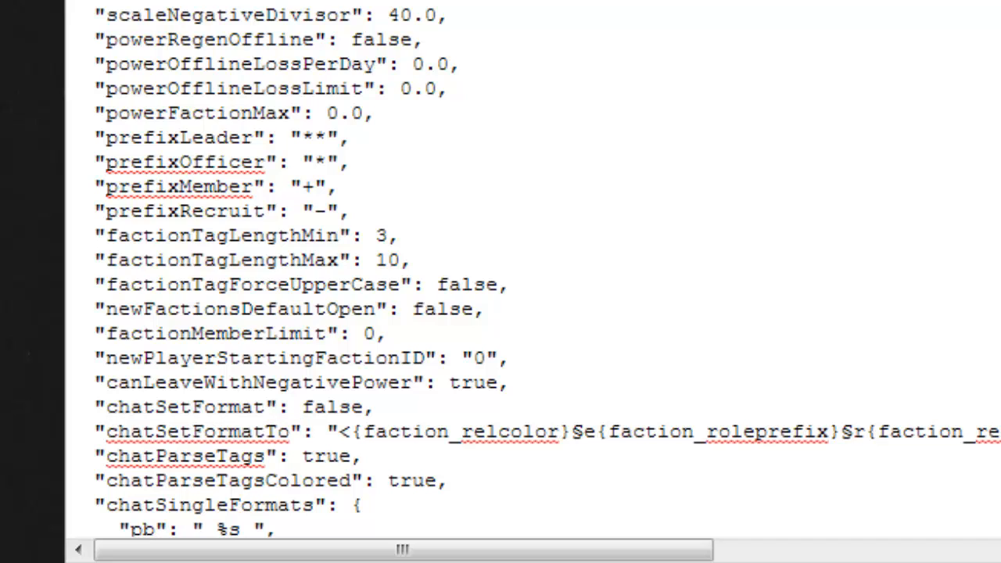
double_click(332, 407)
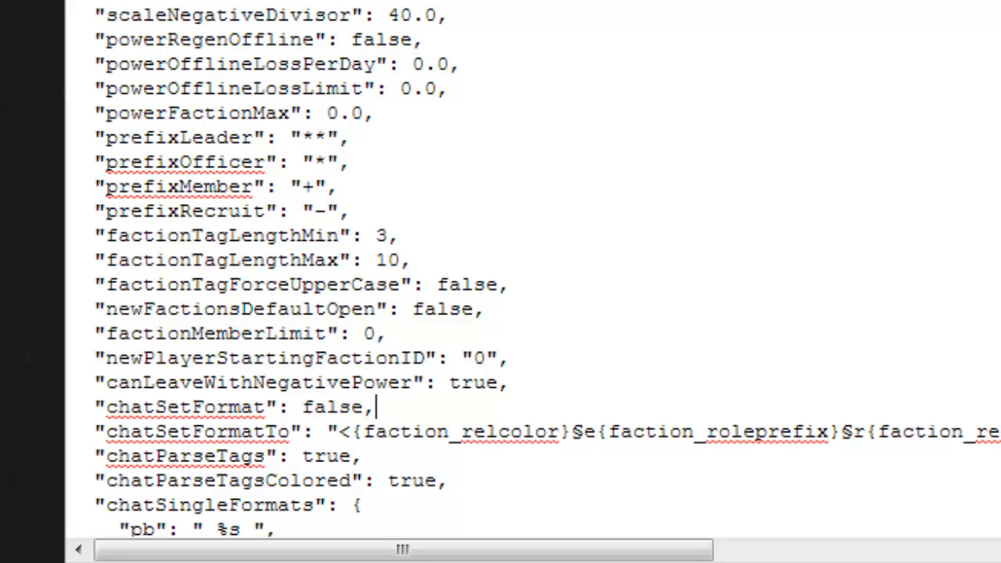
left_click(363, 407)
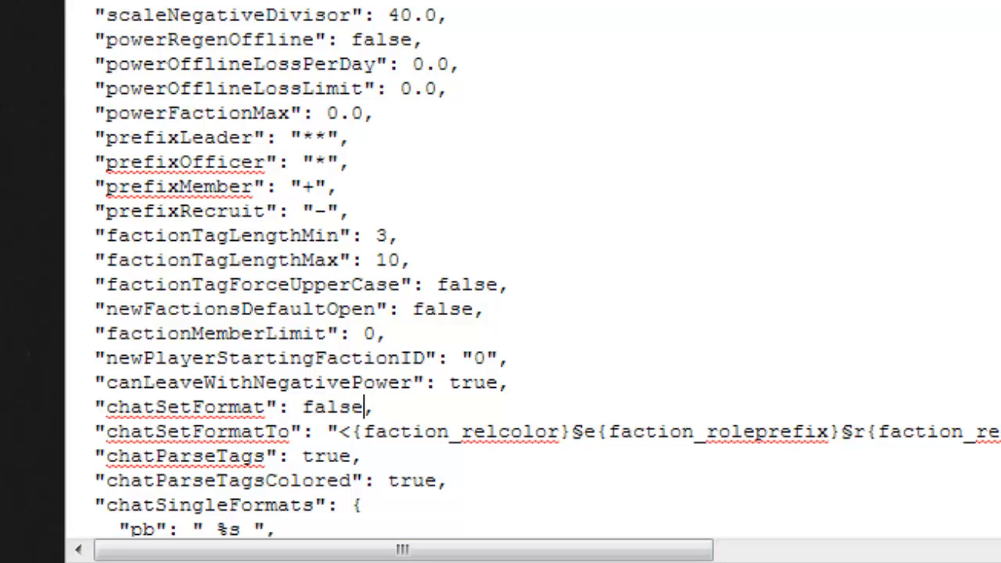
double_click(332, 407)
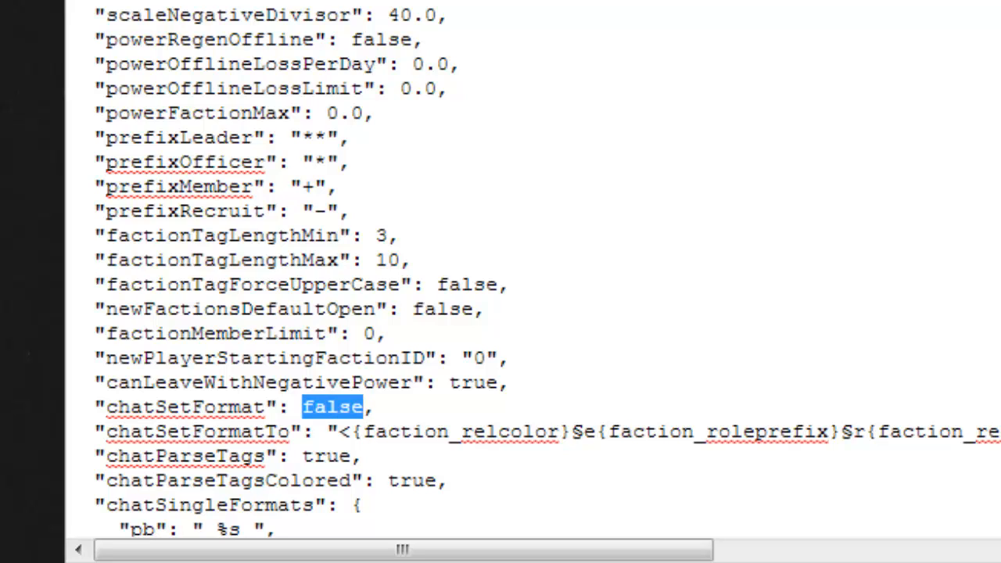
left_click(326, 407)
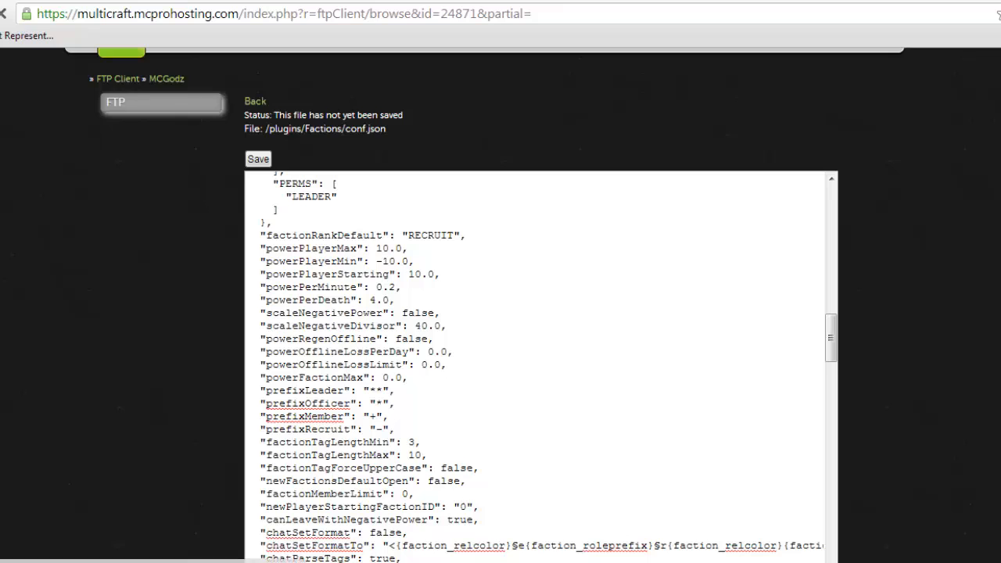
Step: Open config.yml.broken.1378749222495 from the Essentials plugin folder in the editor
left_click(255, 100)
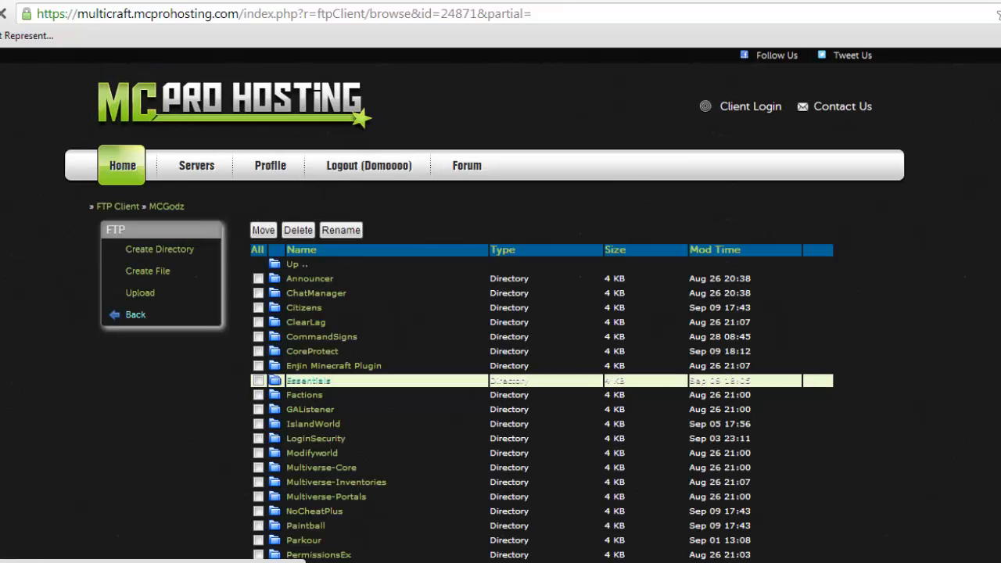
double_click(308, 381)
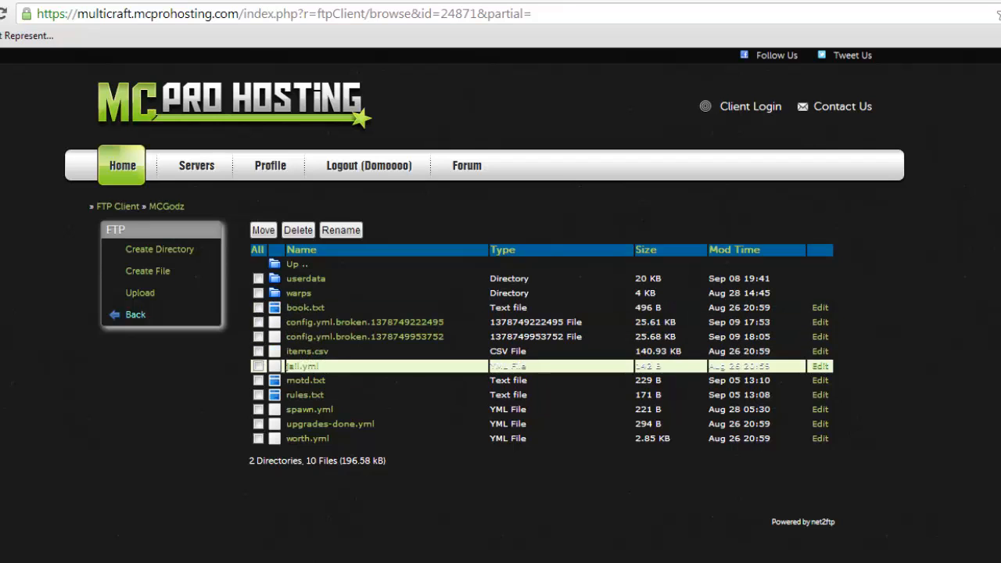
mouse_move(305, 394)
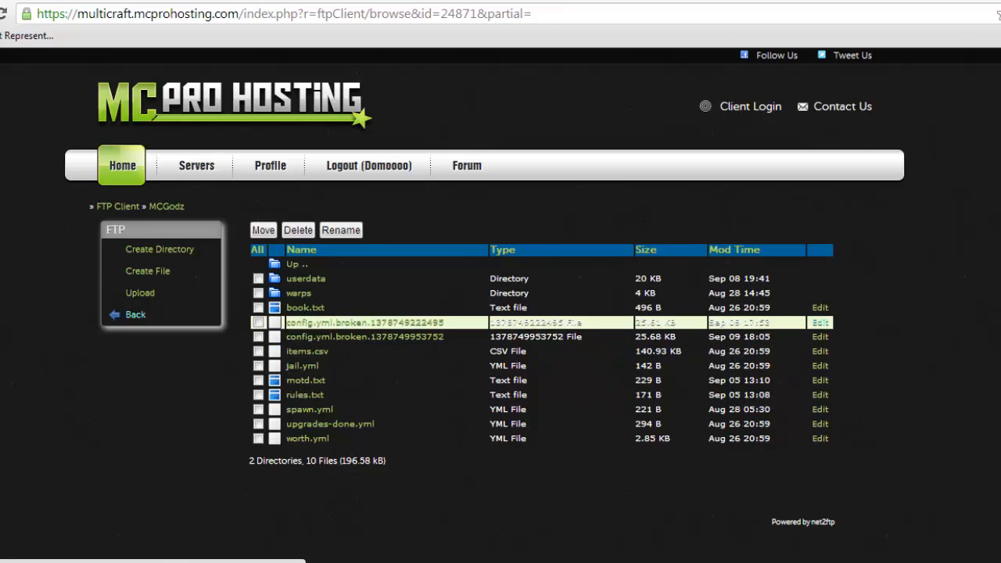
left_click(819, 322)
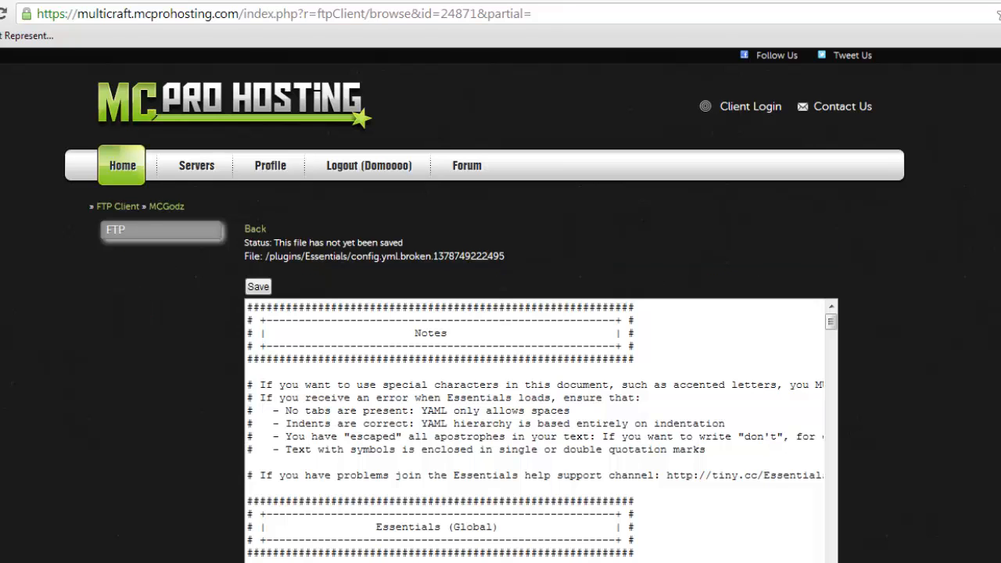
Step: Scroll down to the EssentialsChat section with its chat format line
scroll("down", 3)
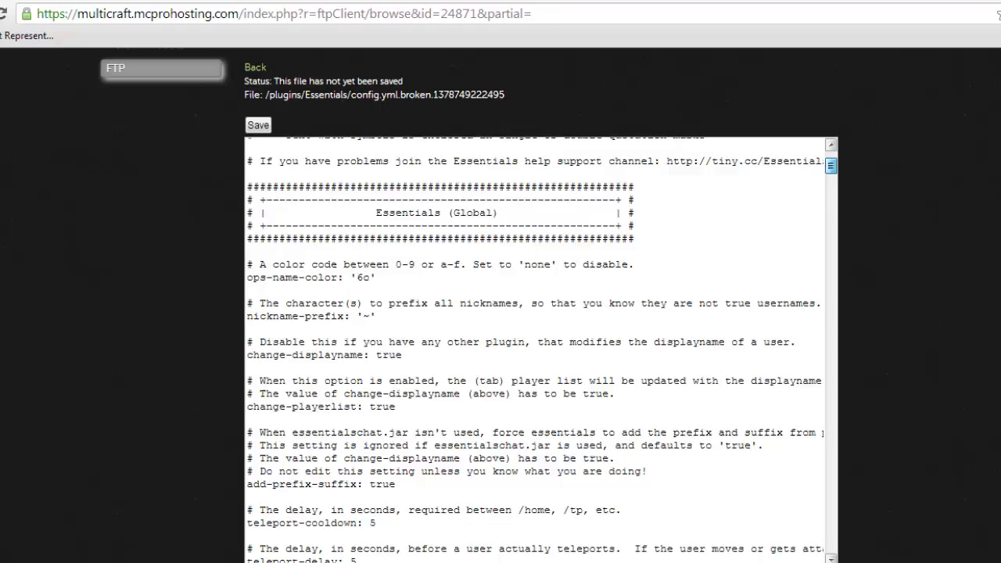
scroll("down", 3)
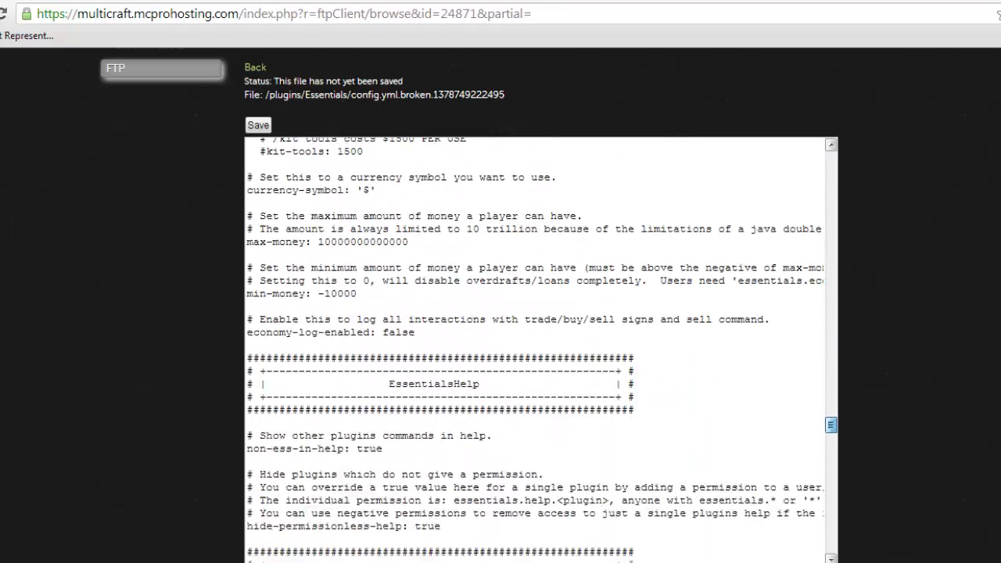
scroll("down", 3)
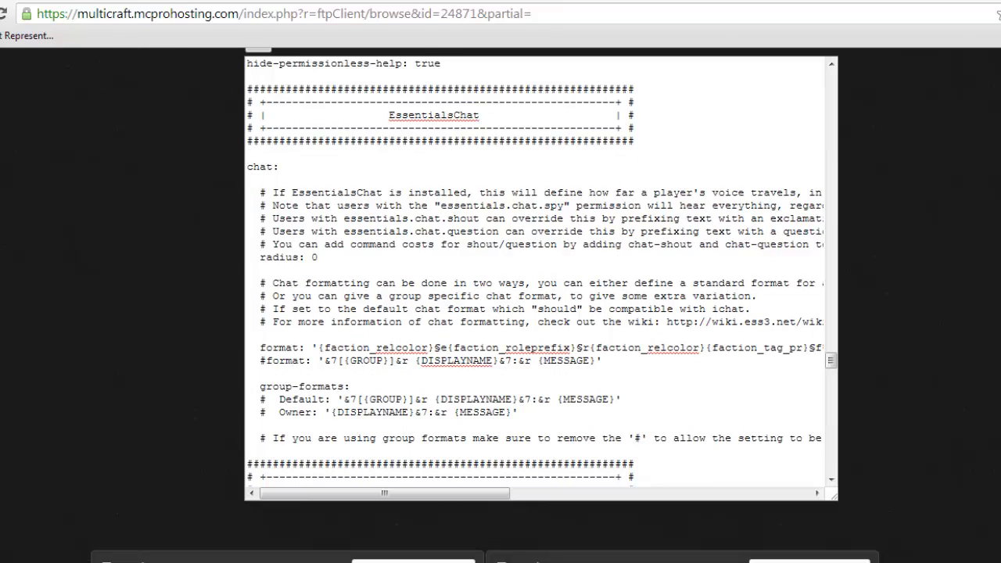
Step: Select the full quoted faction-tag value of the format: line and copy it
left_click_drag(316, 347, 639, 347)
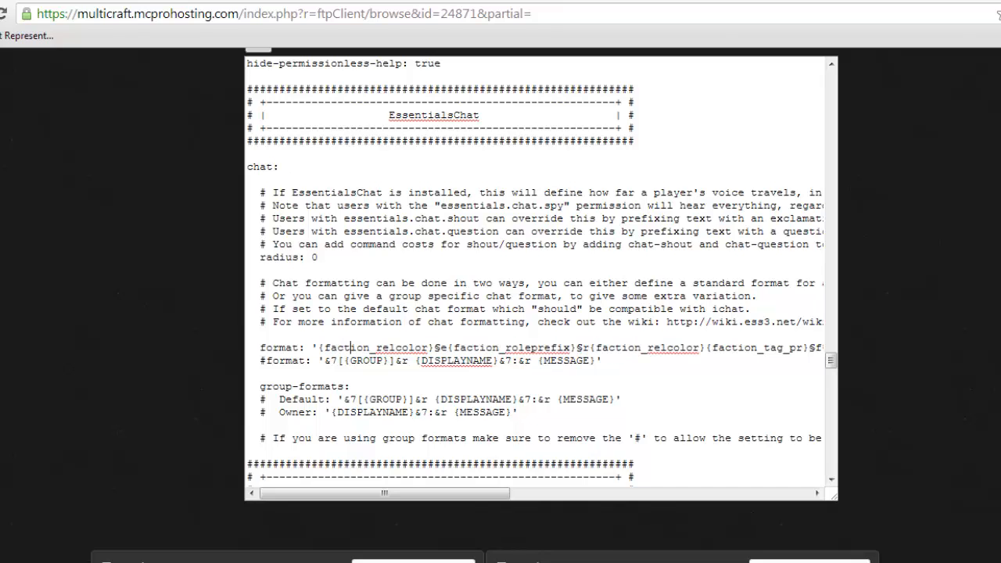
left_click_drag(319, 348, 797, 347)
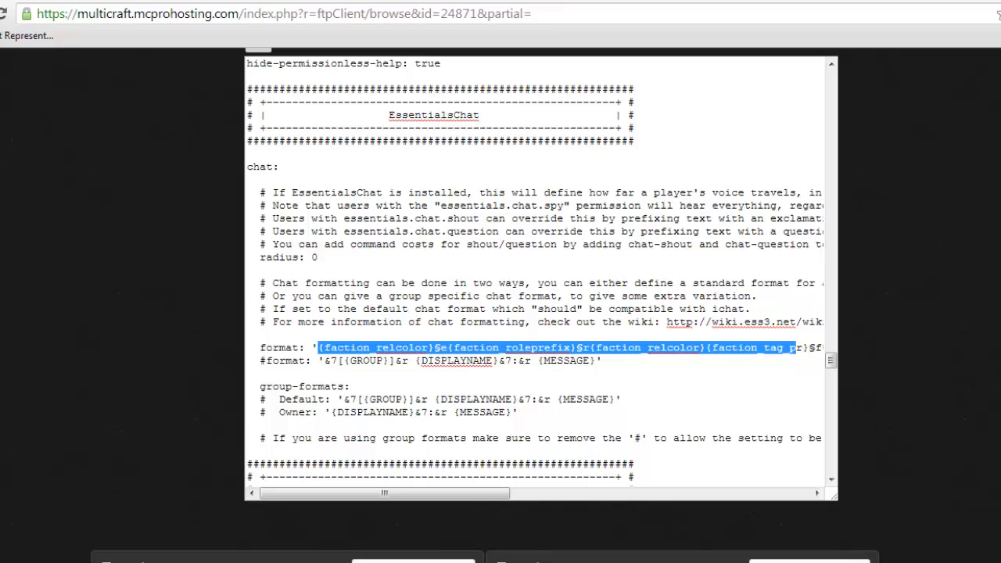
scroll("right", 3)
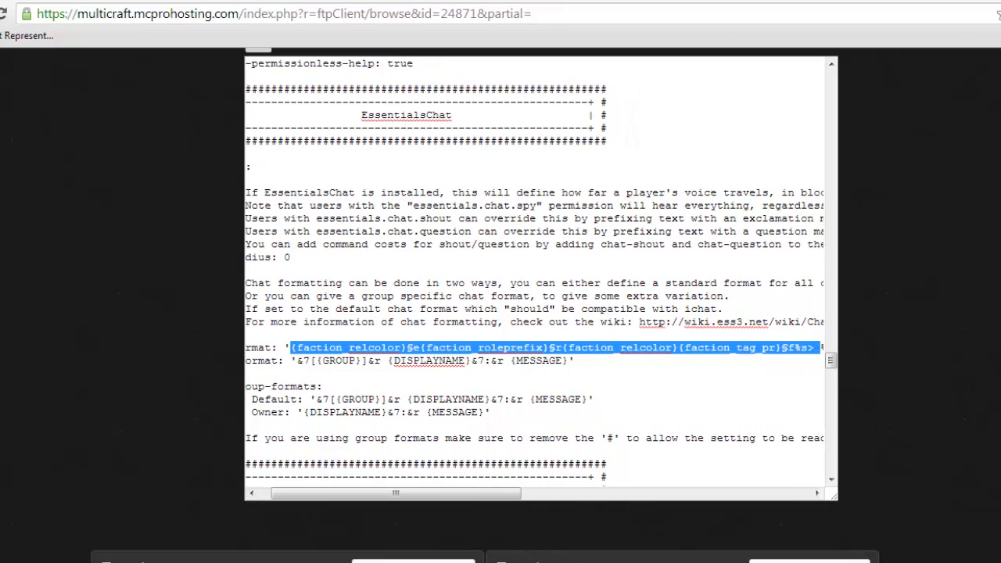
scroll("right", 3)
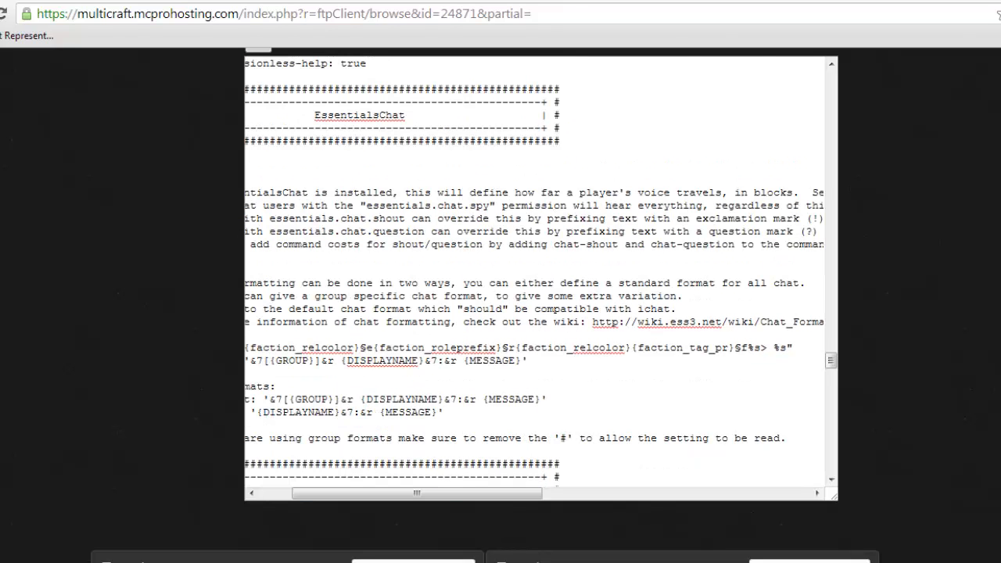
left_click_drag(244, 347, 791, 347)
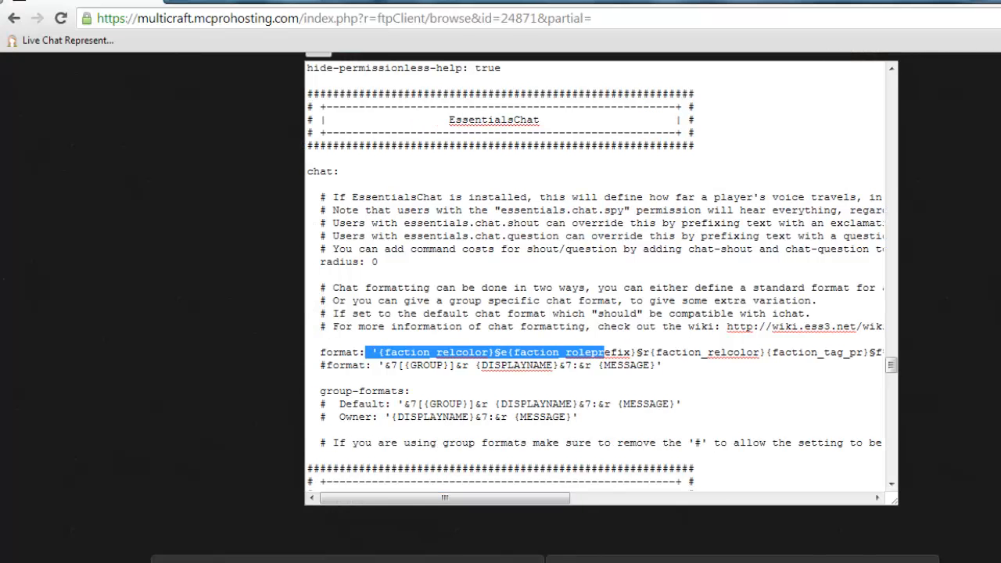
Step: Set format: to '<{DISPLAYNAME}> {MESSAGE}', give the Owner group the faction-tag format, and save
scroll("down", 3)
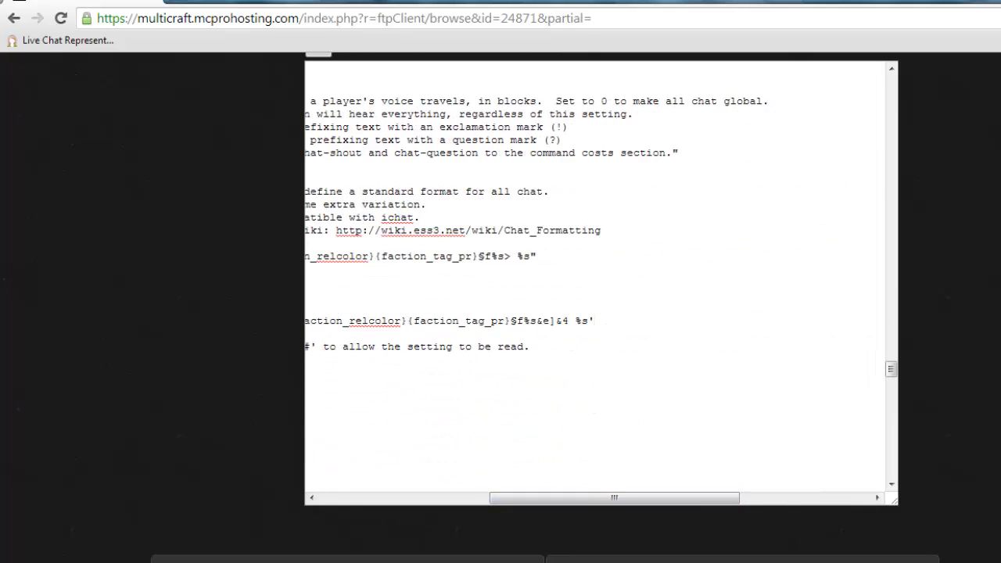
scroll("left", 3)
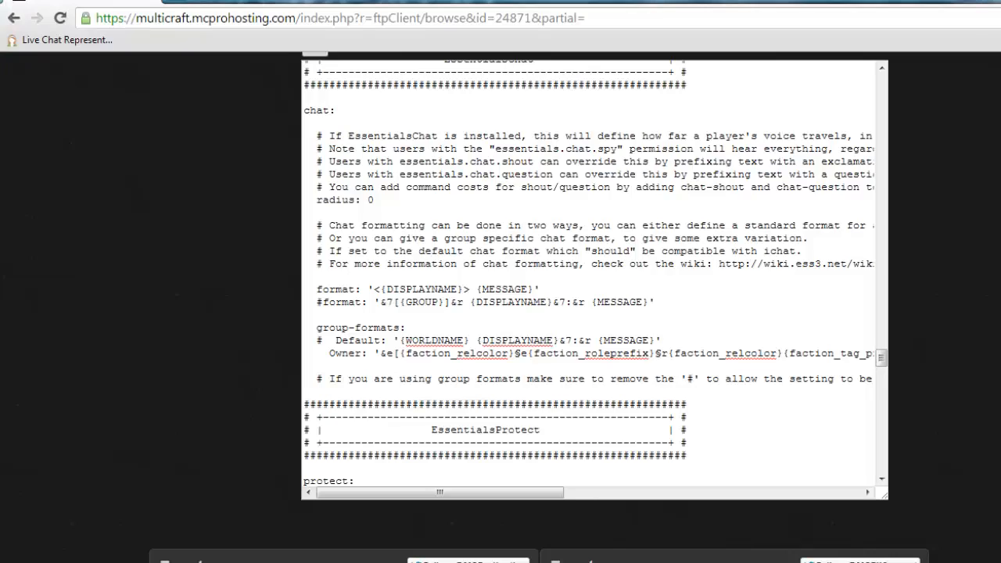
scroll("right", 3)
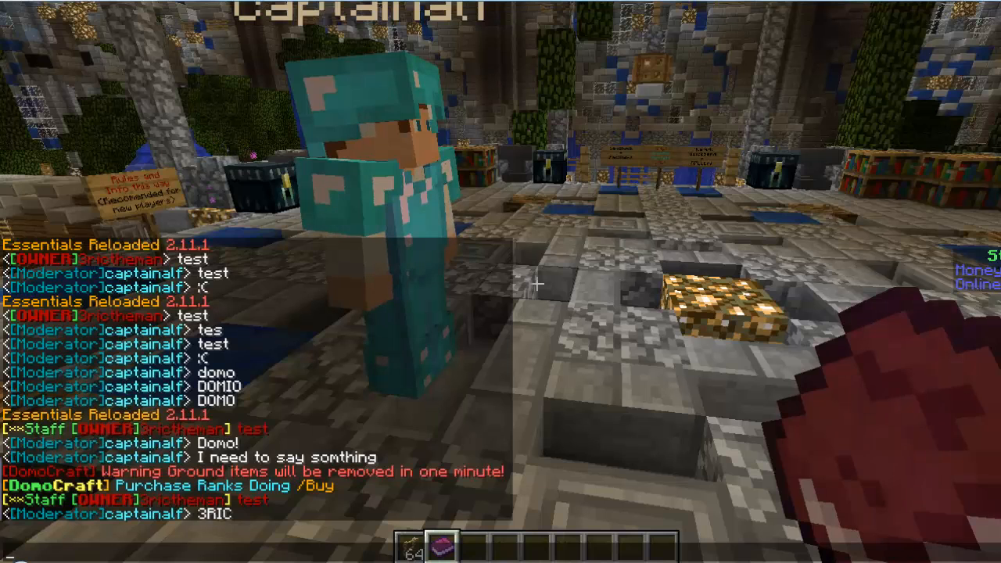
Step: Run /essentials reload in chat and send test messages to see the new format
type("/essentials reload")
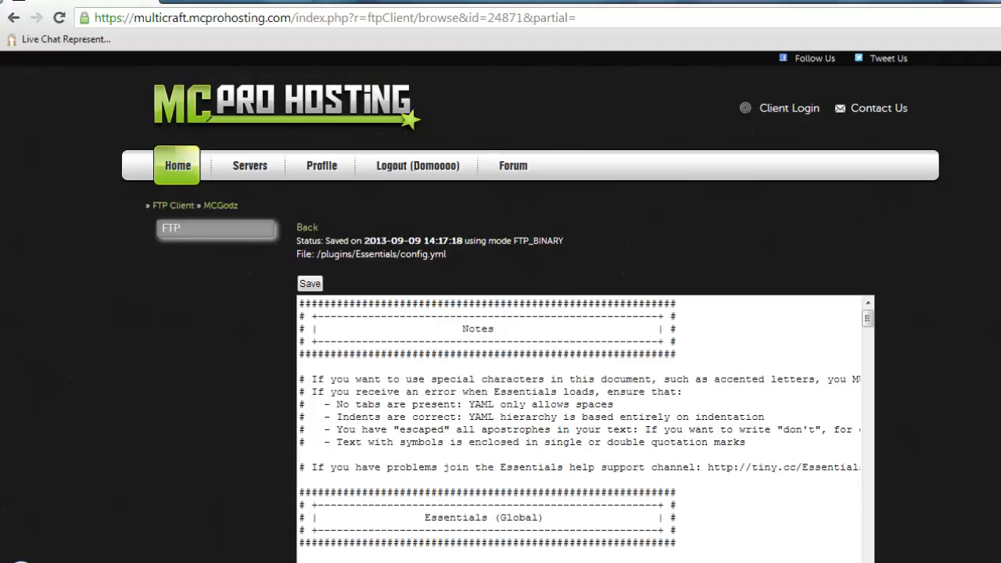
Step: Scroll down through the saved config.yml in the Multicraft FTP editor
scroll("down", 3)
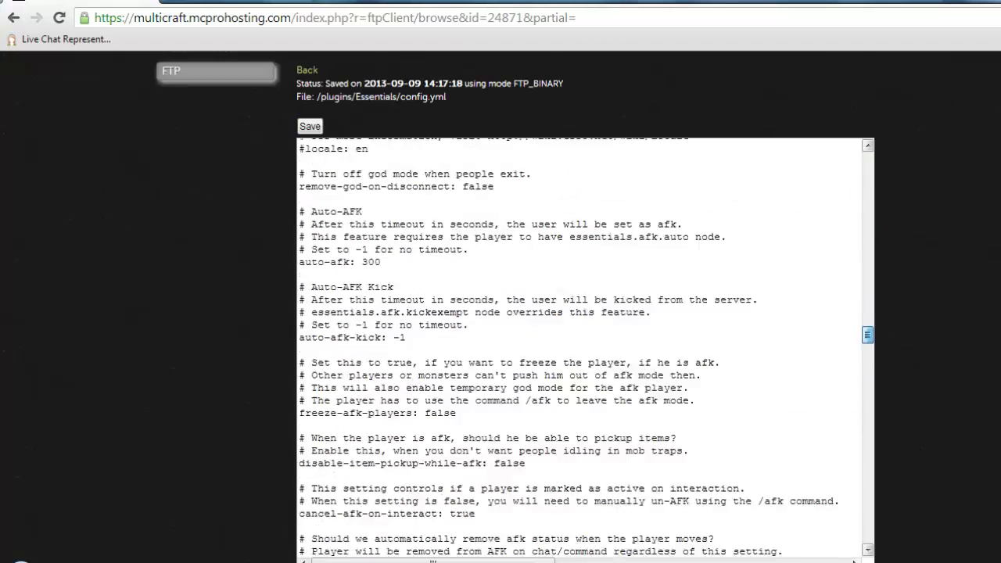
scroll("down", 3)
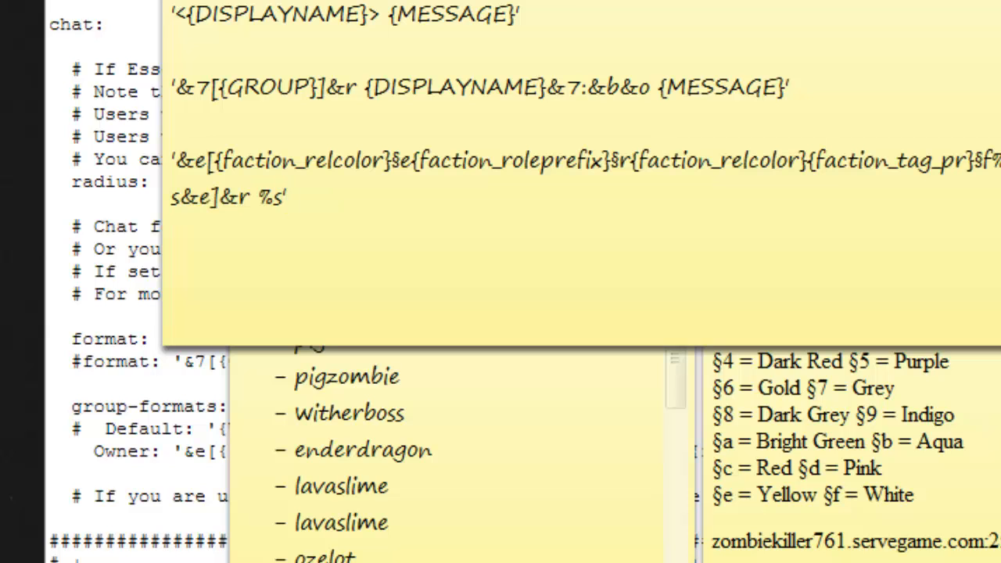
Step: Replace the colour code after &r in the third note line with 4, then delete it, leaving a bare ampersand
left_click(288, 197)
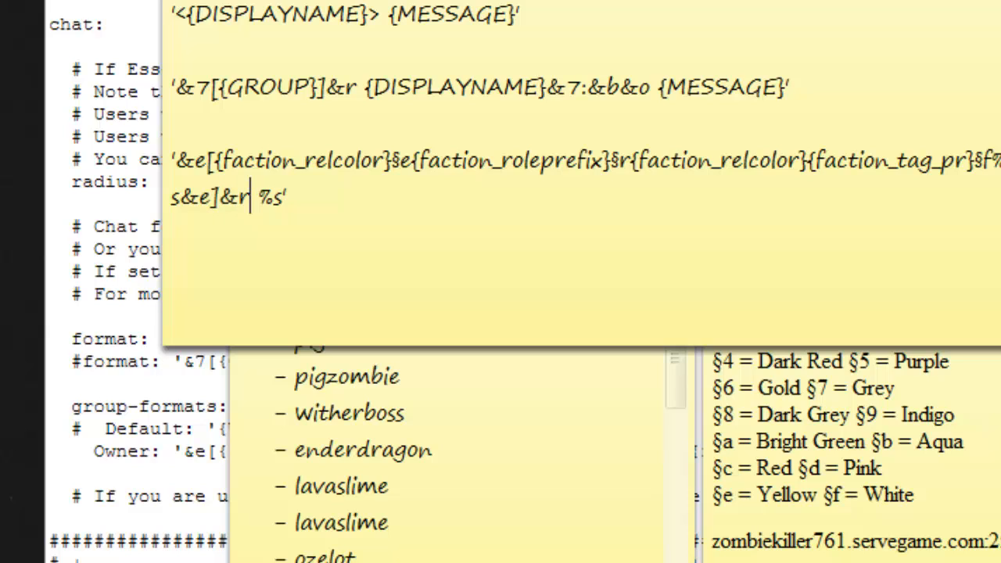
type("4")
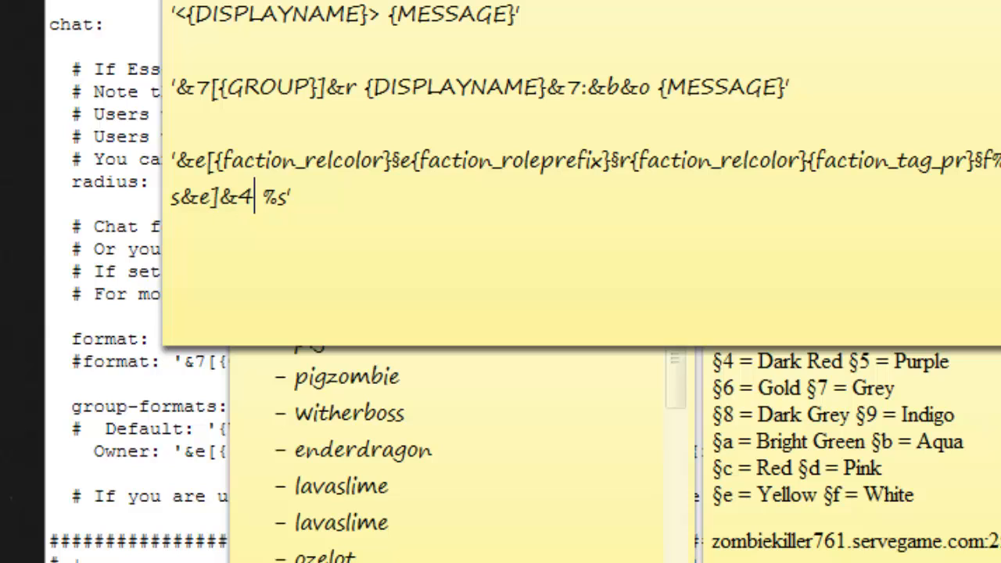
key("Backspace")
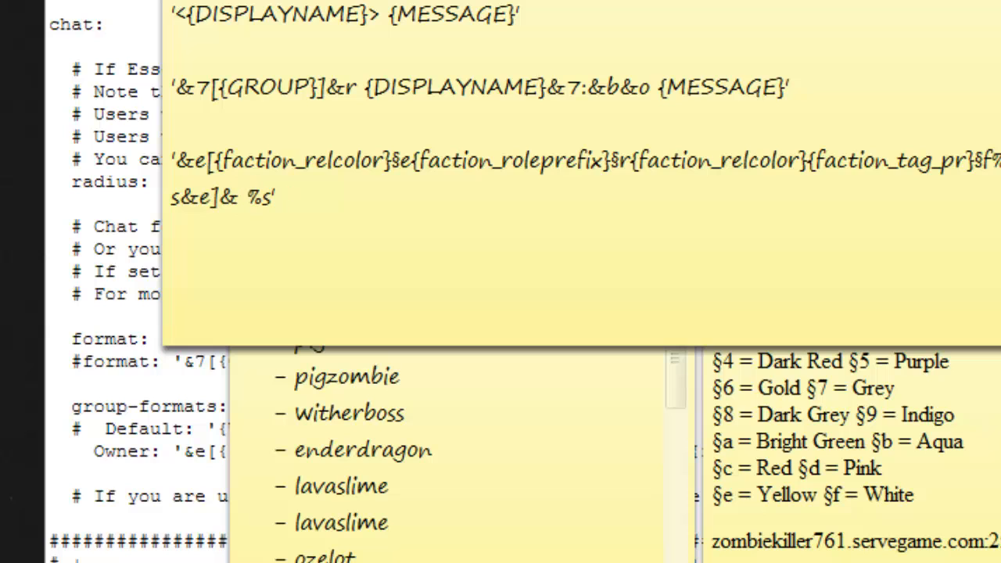